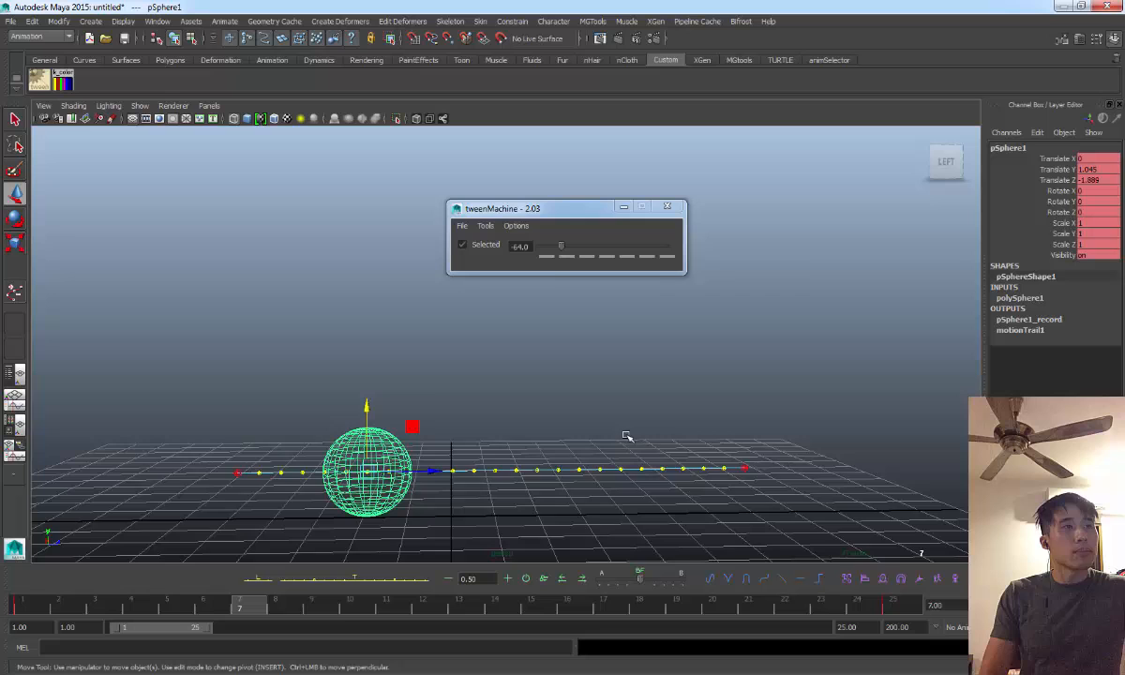
Check the sphere at frames 10 and 23 and move the tweenMachine panel aside.
{"action": "left_click", "coordinate": [526, 577]}
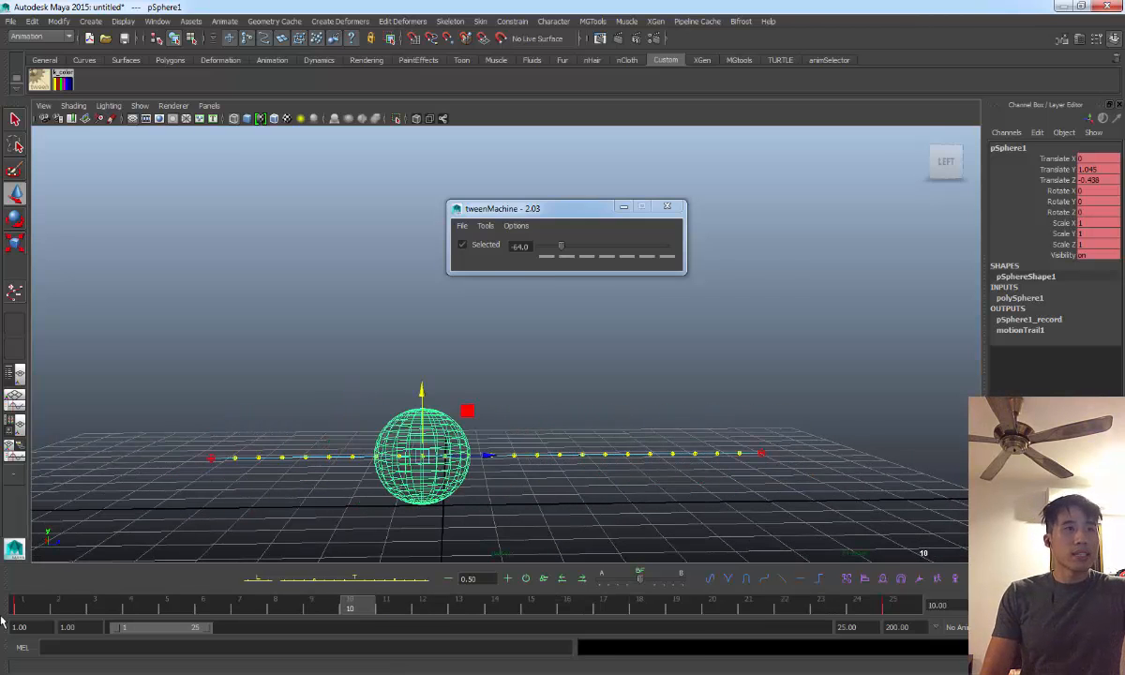
{"action": "left_click", "coordinate": [526, 578]}
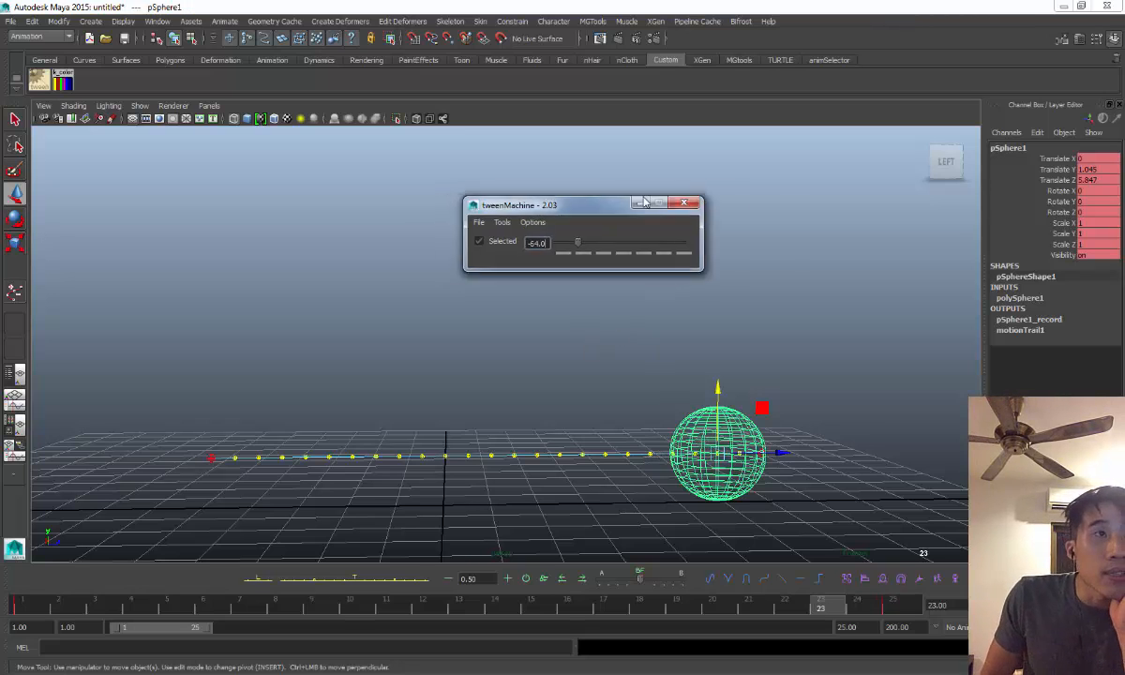
{"action": "left_click_drag", "start_coordinate": [581, 204], "coordinate": [668, 255]}
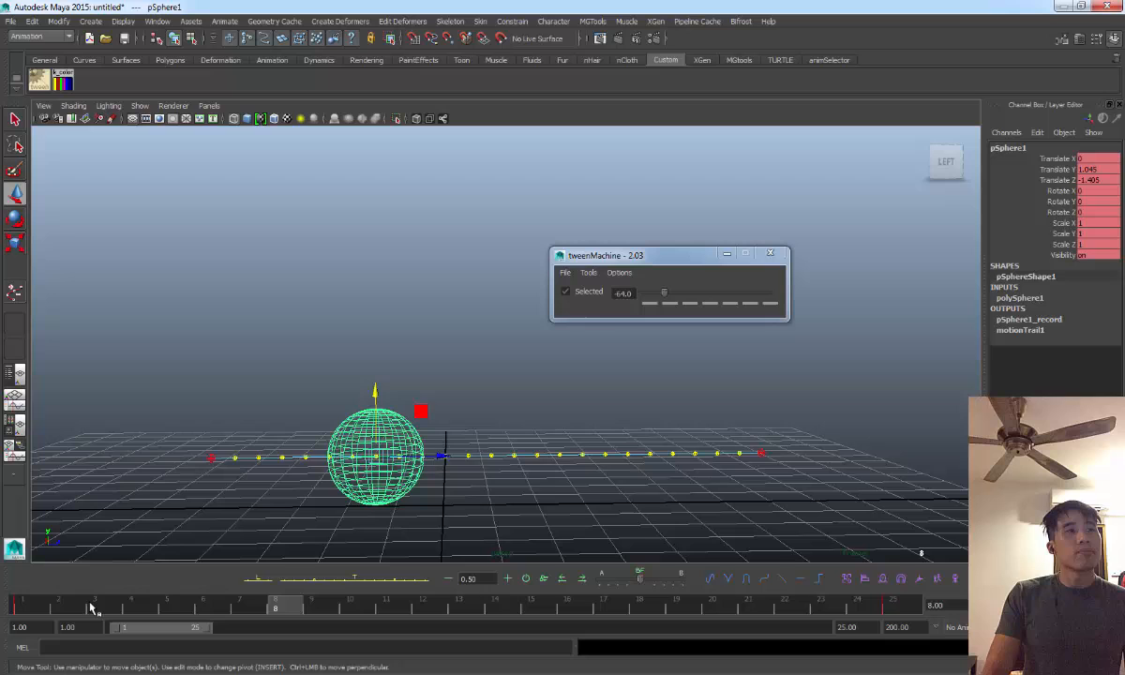
Add breakdowns at frame 9 biased toward the start pose and frame 20 toward the end pose.
{"action": "left_click", "coordinate": [239, 609]}
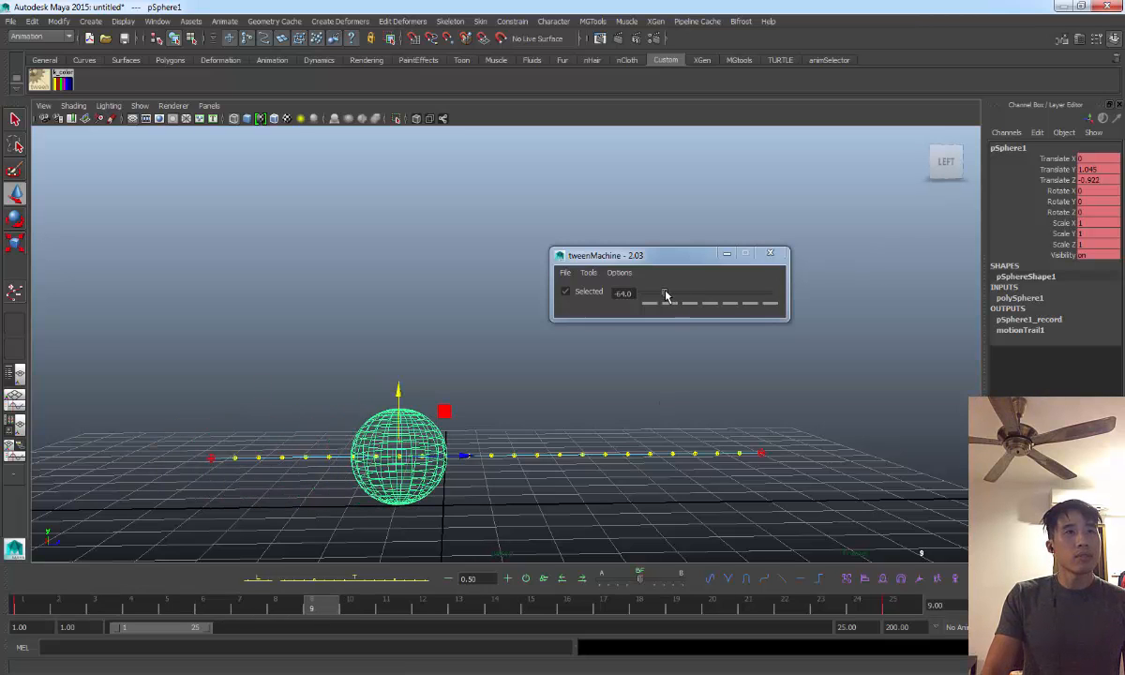
{"action": "left_click_drag", "start_coordinate": [666, 295], "coordinate": [648, 292]}
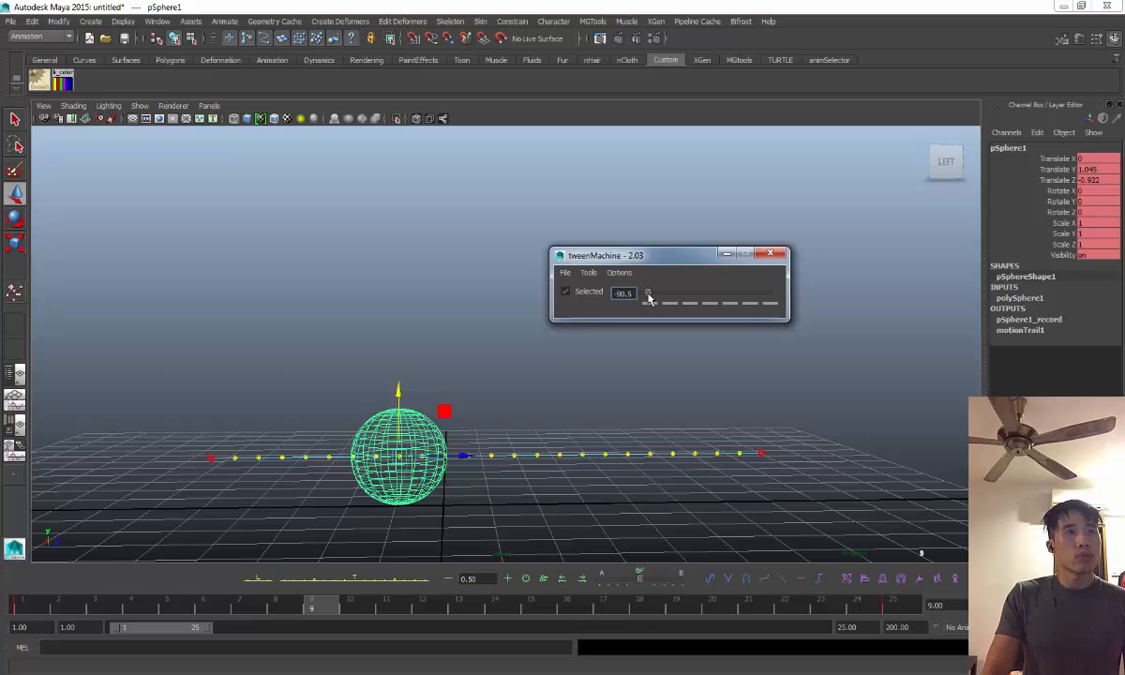
{"action": "left_click_drag", "start_coordinate": [622, 293], "coordinate": [653, 293]}
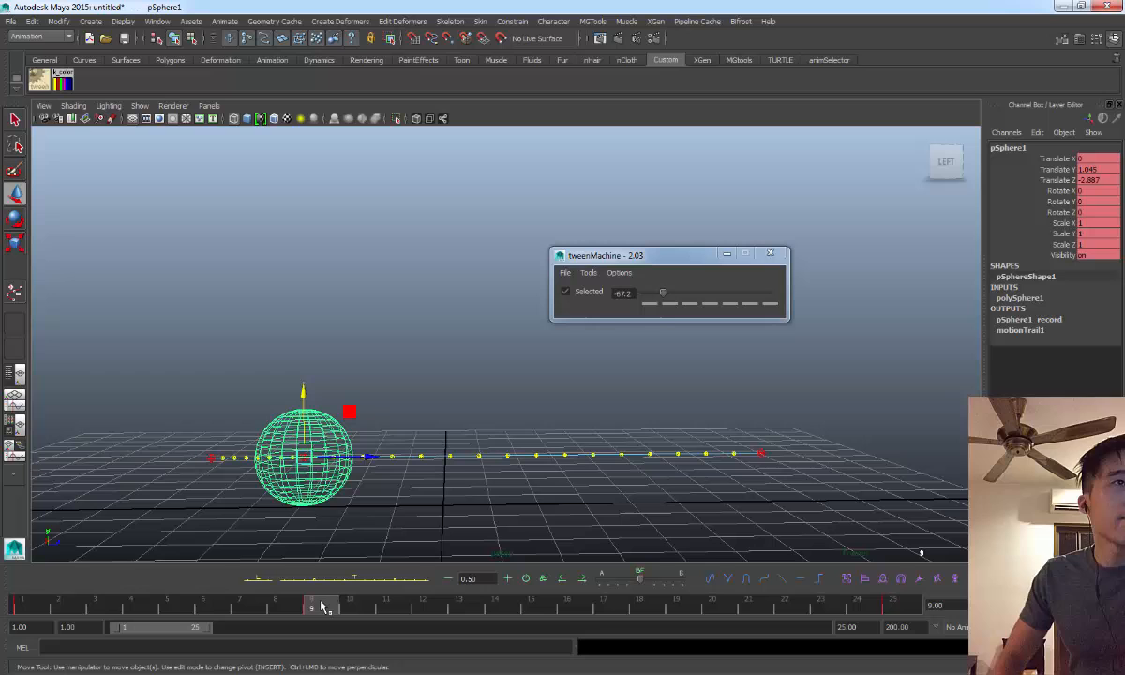
{"action": "mouse_move", "coordinate": [554, 438]}
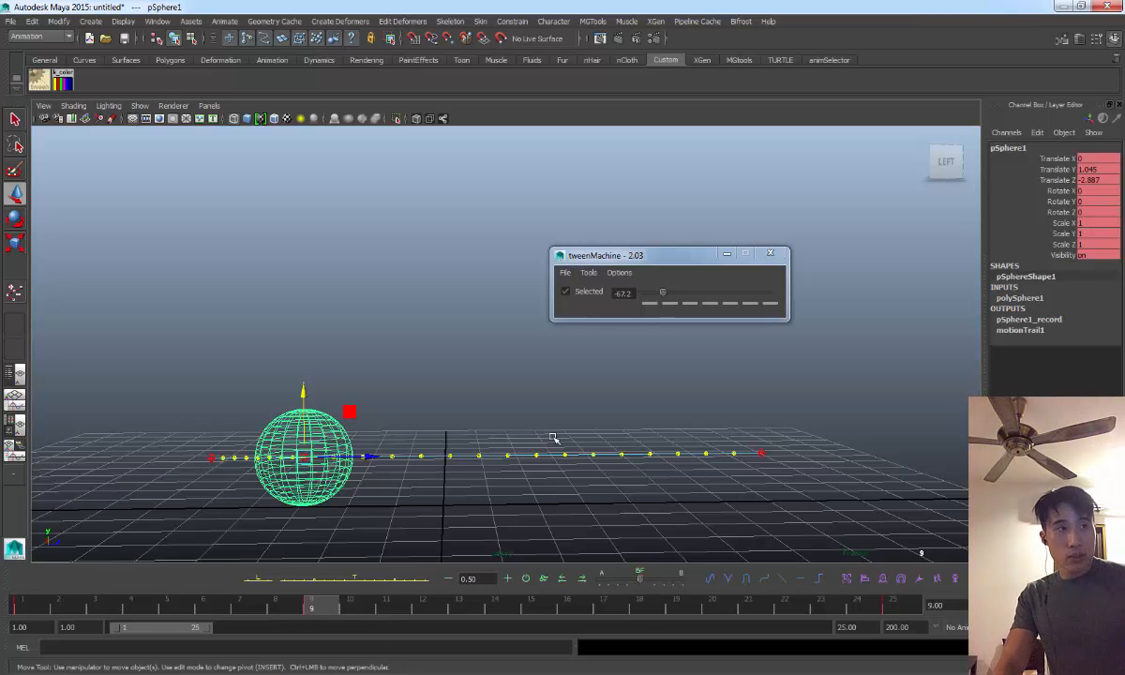
{"action": "left_click", "coordinate": [531, 608]}
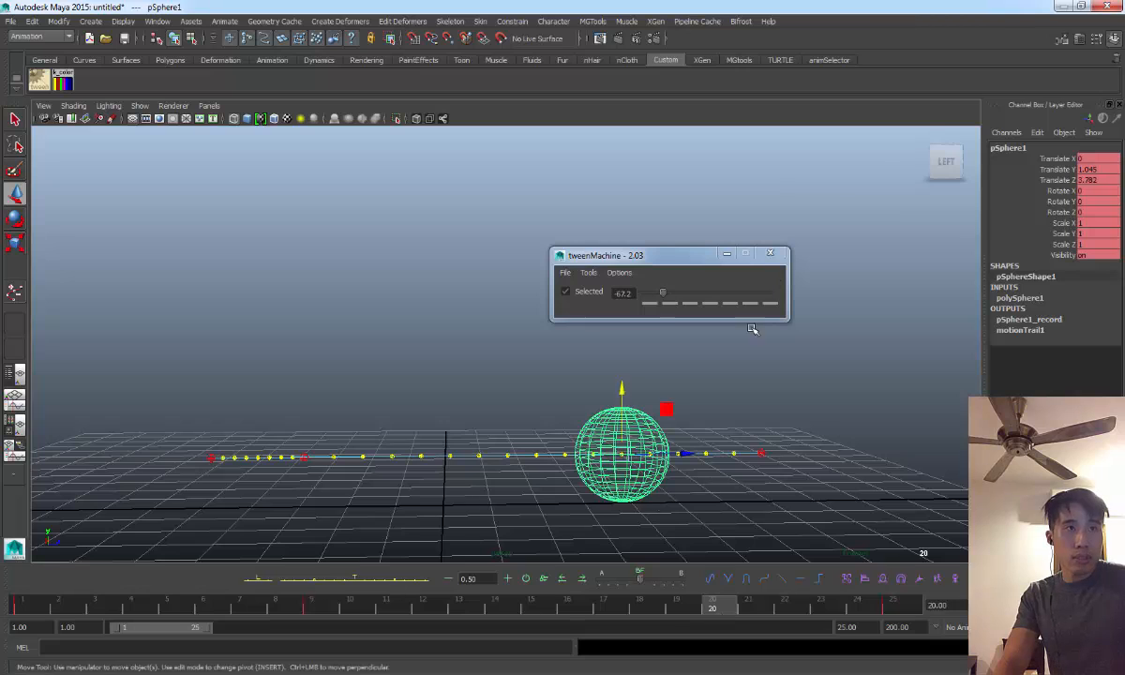
{"action": "left_click_drag", "start_coordinate": [663, 292], "coordinate": [758, 292]}
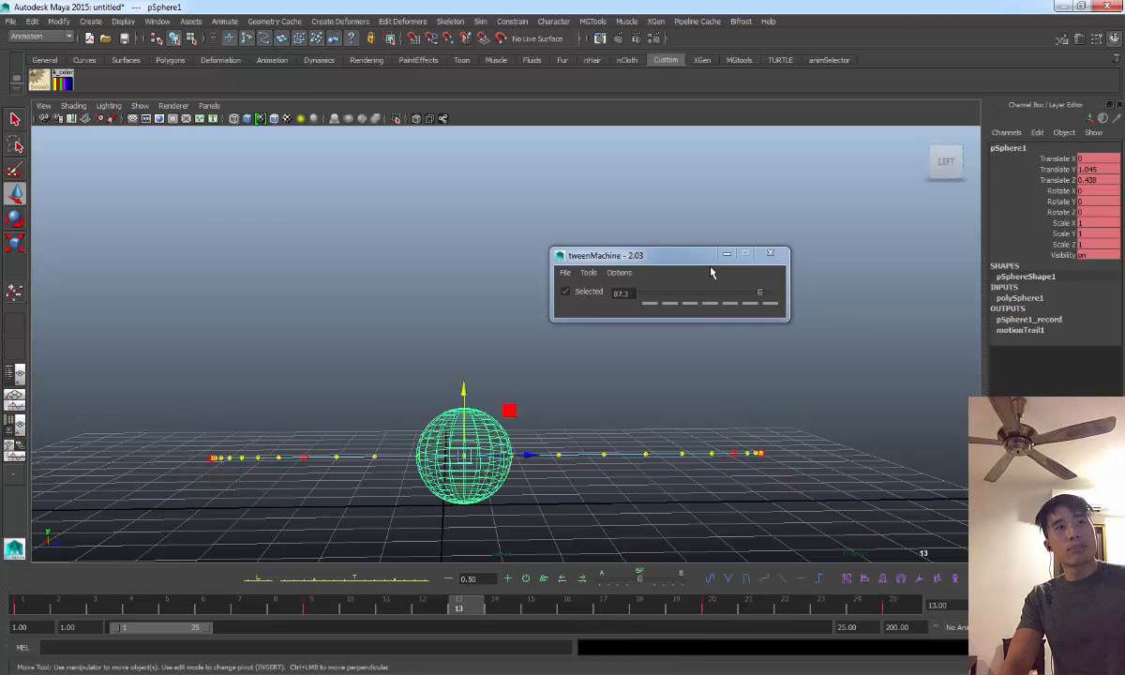
Look through the tweenMachine file and display option menus, then close them.
{"action": "left_click", "coordinate": [495, 263]}
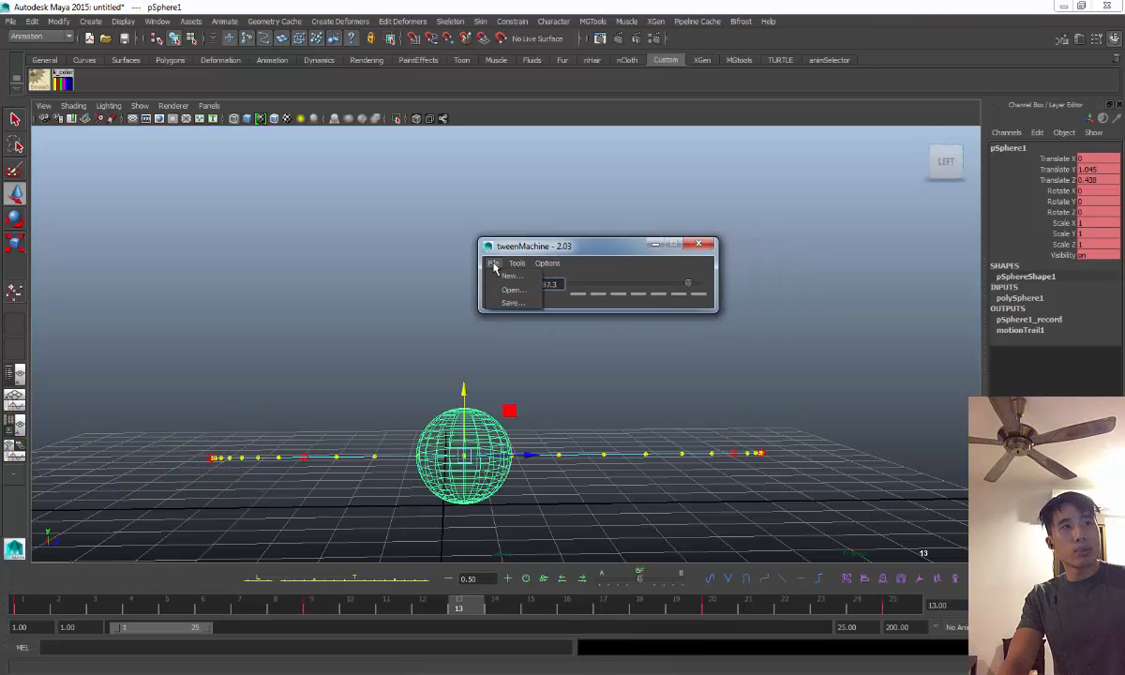
{"action": "left_click", "coordinate": [547, 264]}
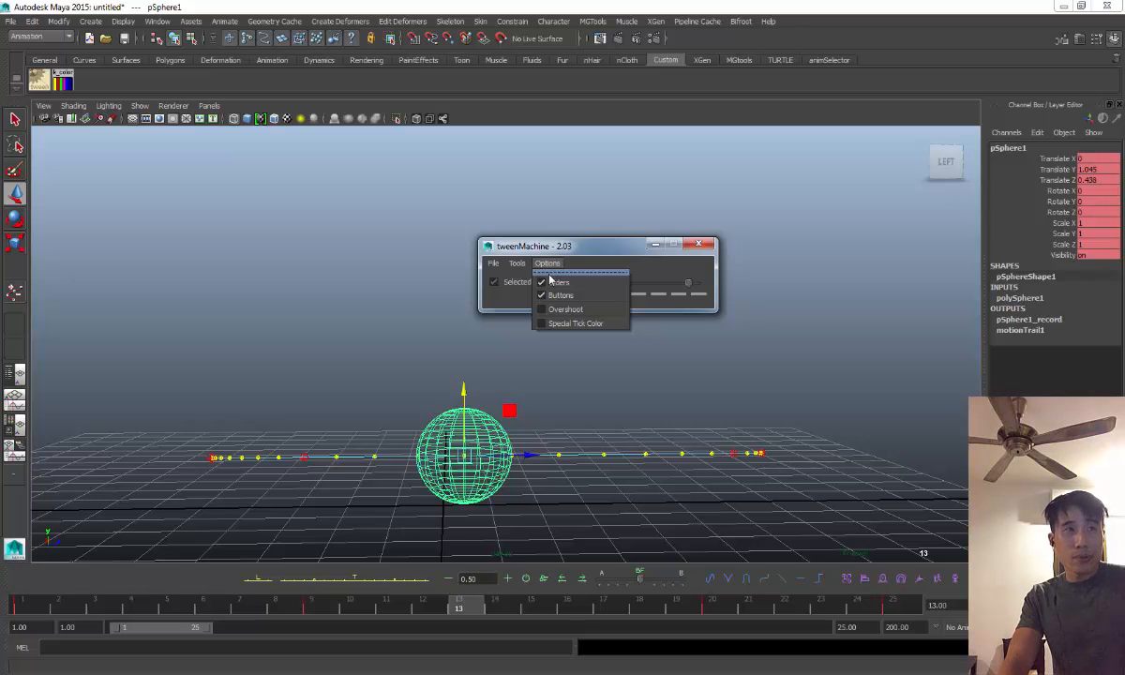
{"action": "mouse_move", "coordinate": [565, 310]}
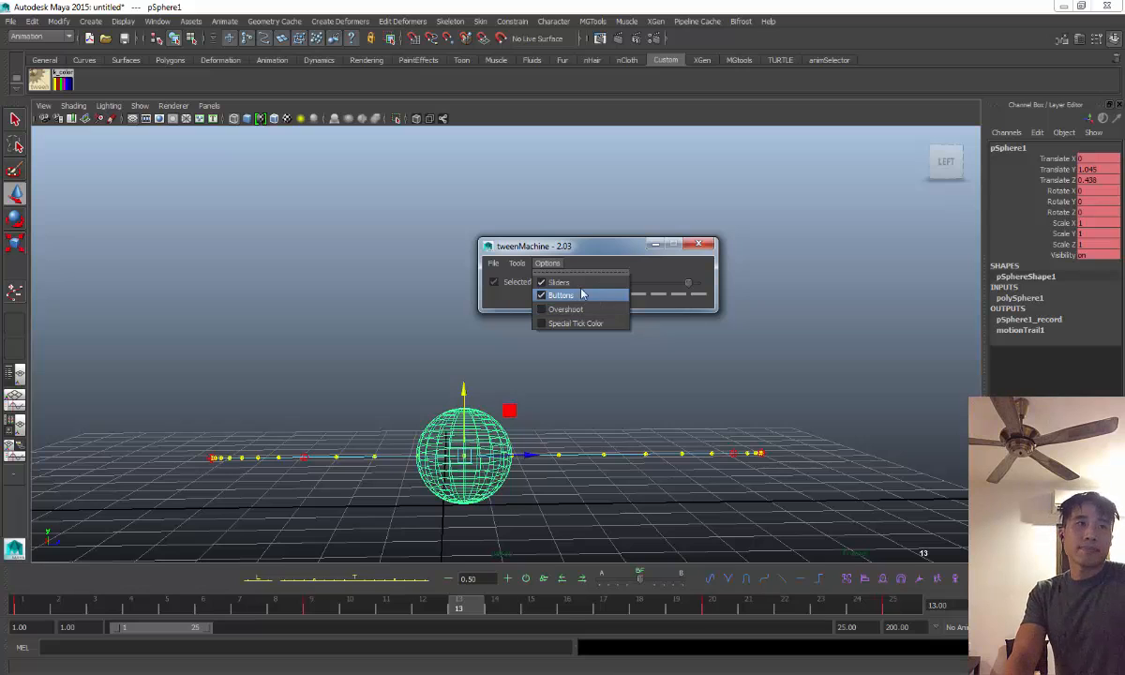
{"action": "left_click", "coordinate": [561, 294]}
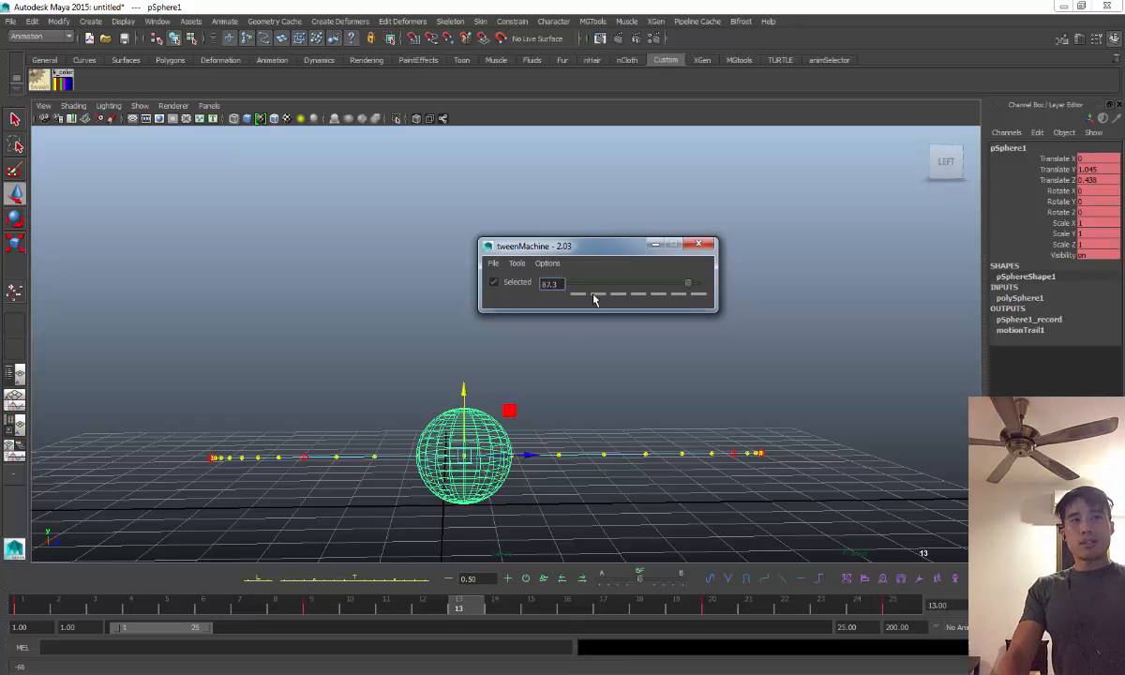
{"action": "mouse_move", "coordinate": [598, 310]}
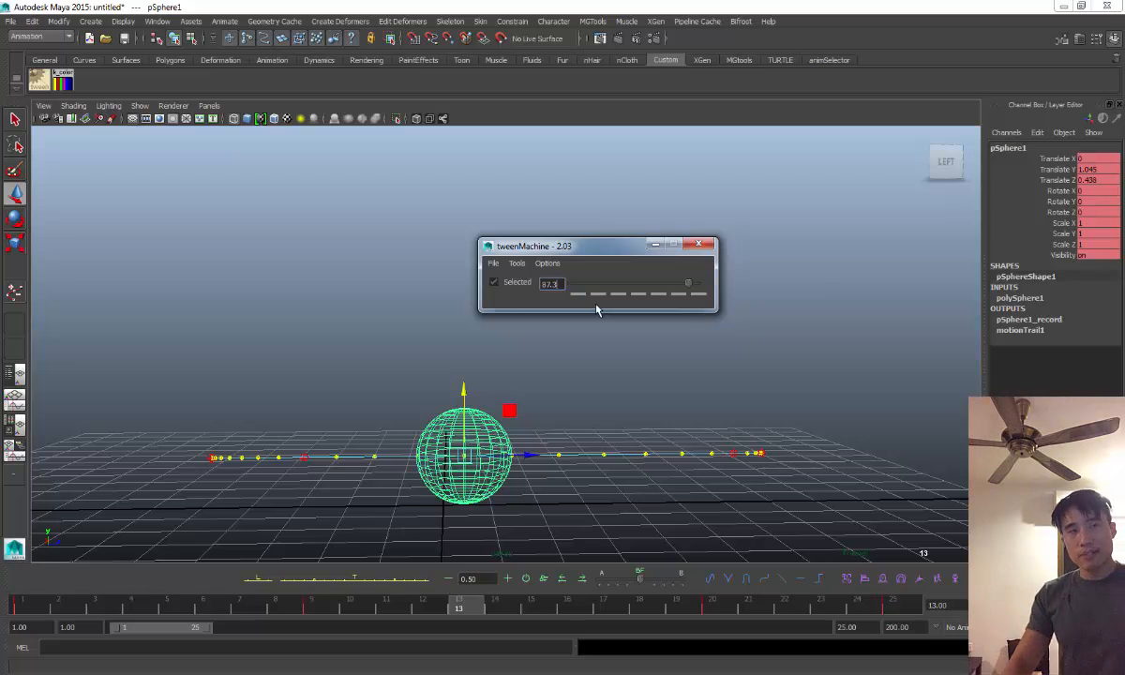
{"action": "mouse_move", "coordinate": [572, 284]}
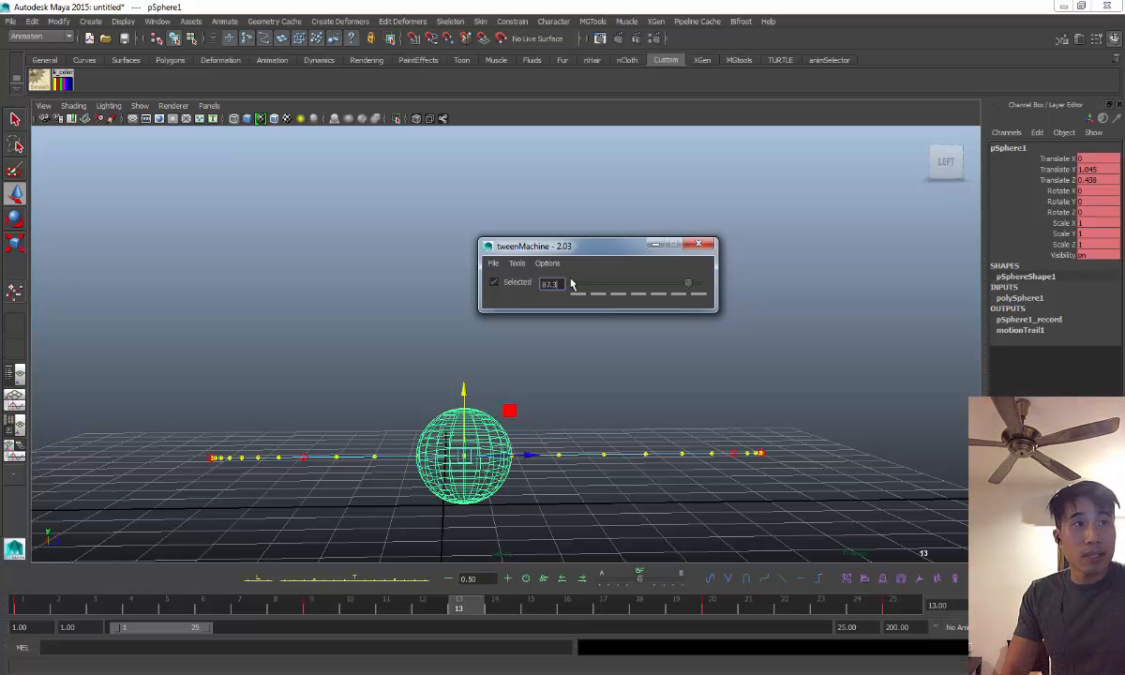
{"action": "mouse_move", "coordinate": [605, 292]}
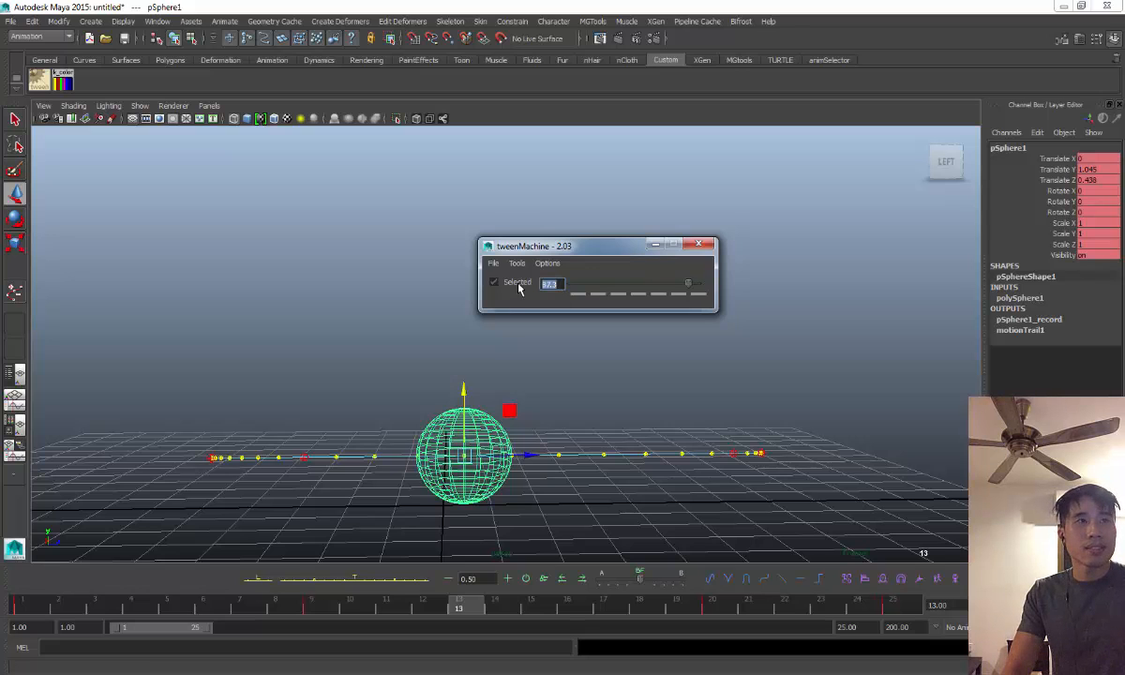
Move the frame 13 breakdown from about -92.6 back to 3.7, just past the midpoint.
{"action": "left_click_drag", "start_coordinate": [550, 286], "coordinate": [626, 286]}
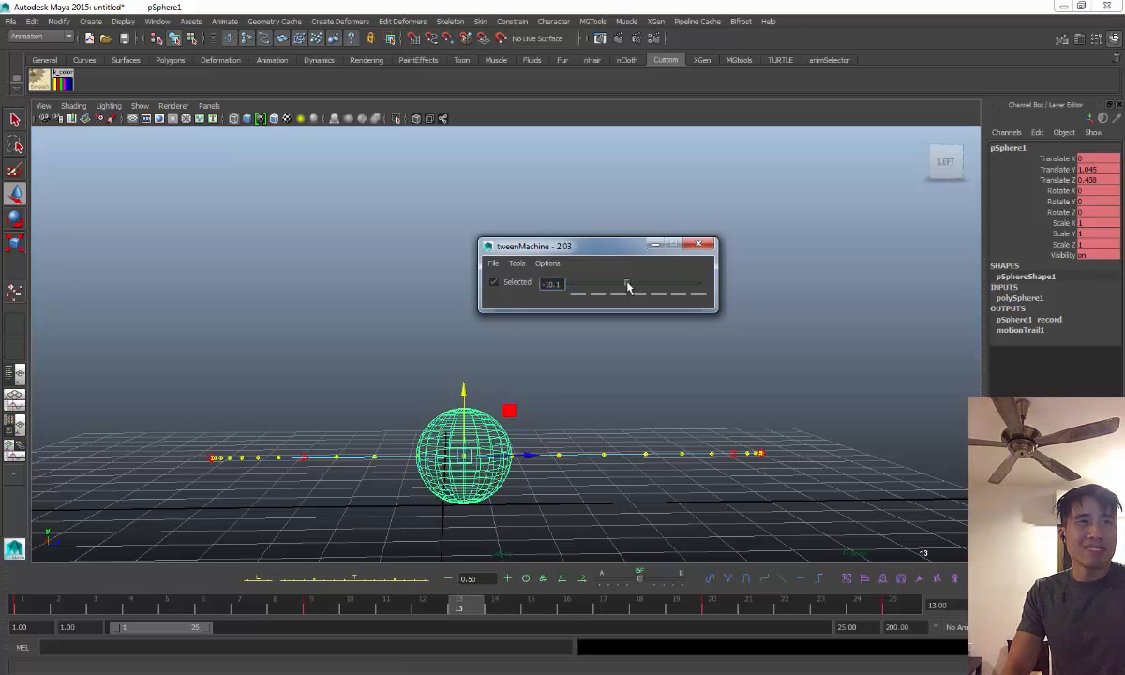
{"action": "left_click_drag", "start_coordinate": [626, 284], "coordinate": [620, 284]}
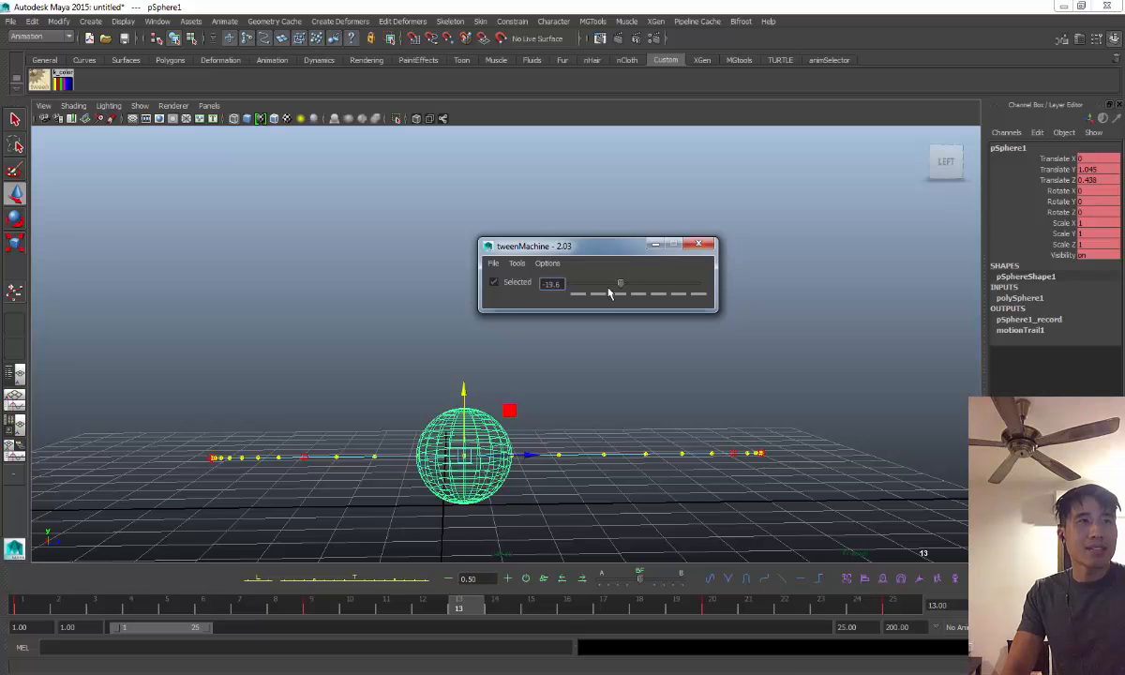
{"action": "left_click_drag", "start_coordinate": [619, 284], "coordinate": [576, 283]}
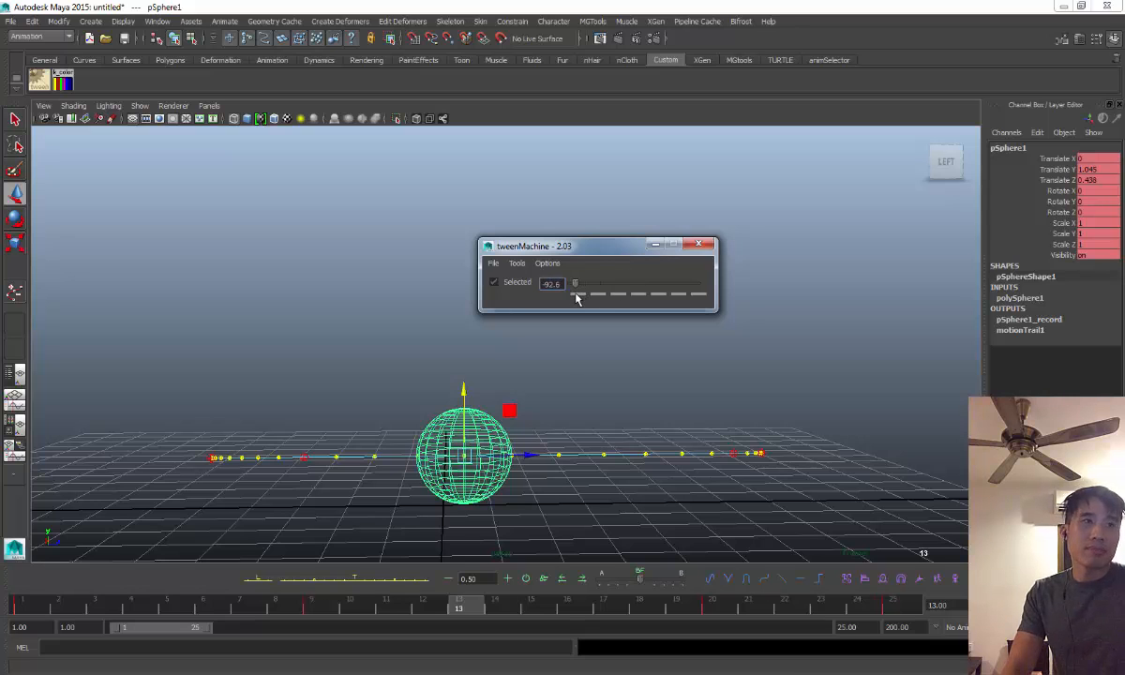
{"action": "left_click_drag", "start_coordinate": [576, 282], "coordinate": [636, 283]}
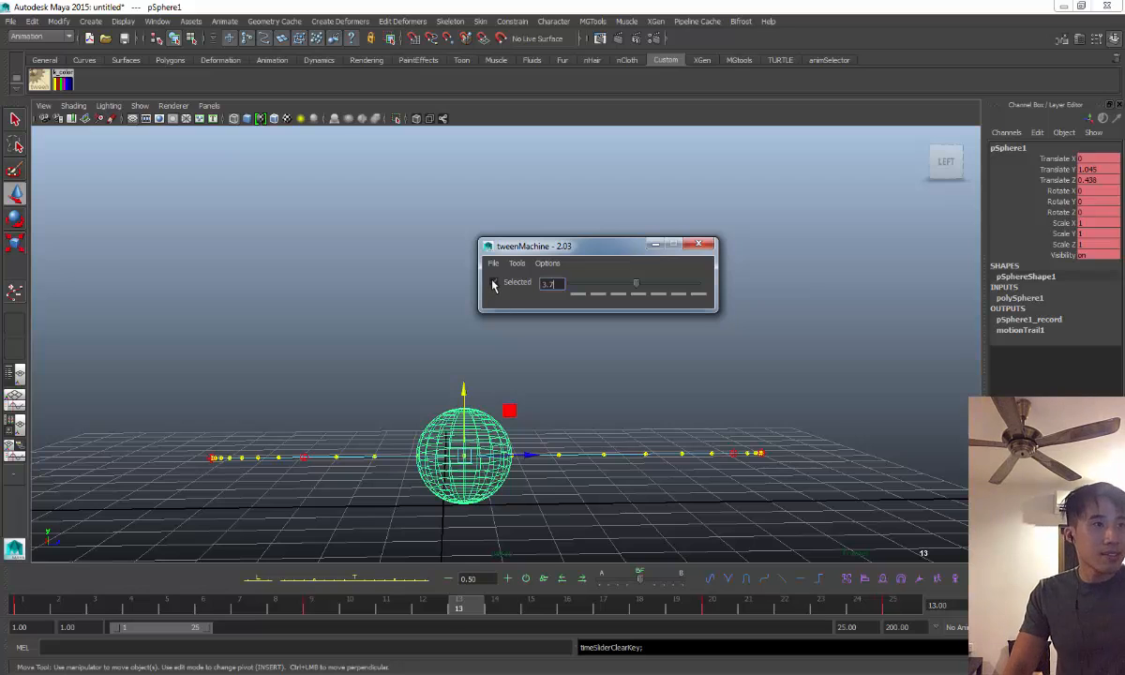
{"action": "left_click", "coordinate": [494, 282]}
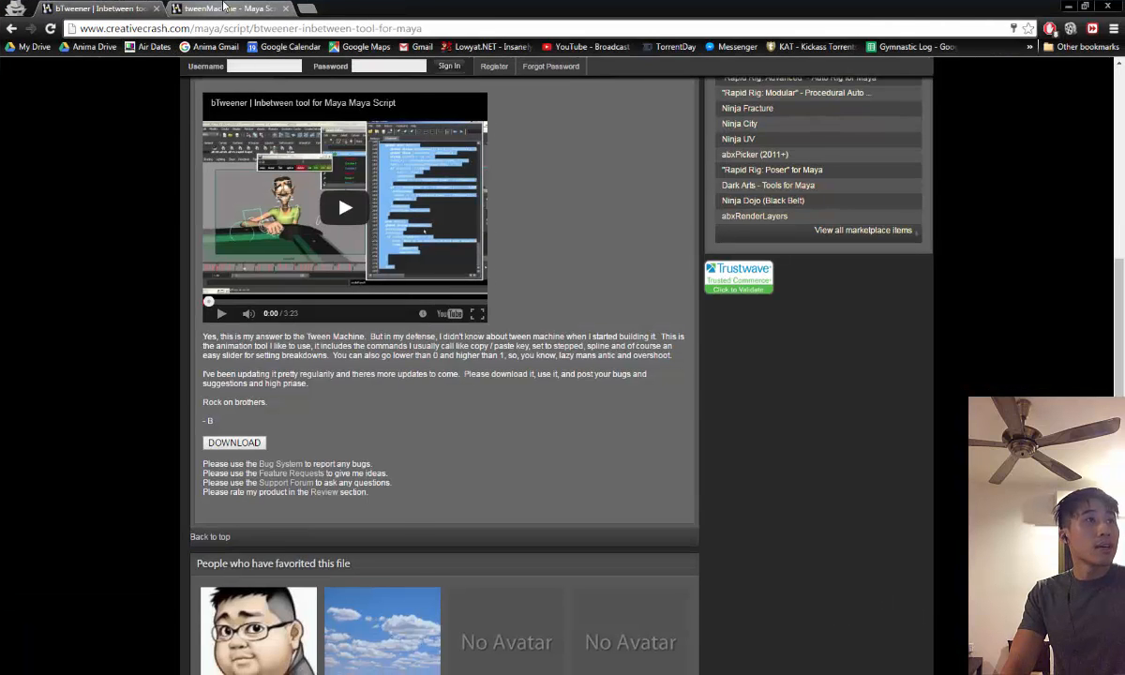
Switch to the CreativeCrash tweenMachine 2.0.8 script page tab.
{"action": "left_click", "coordinate": [230, 9]}
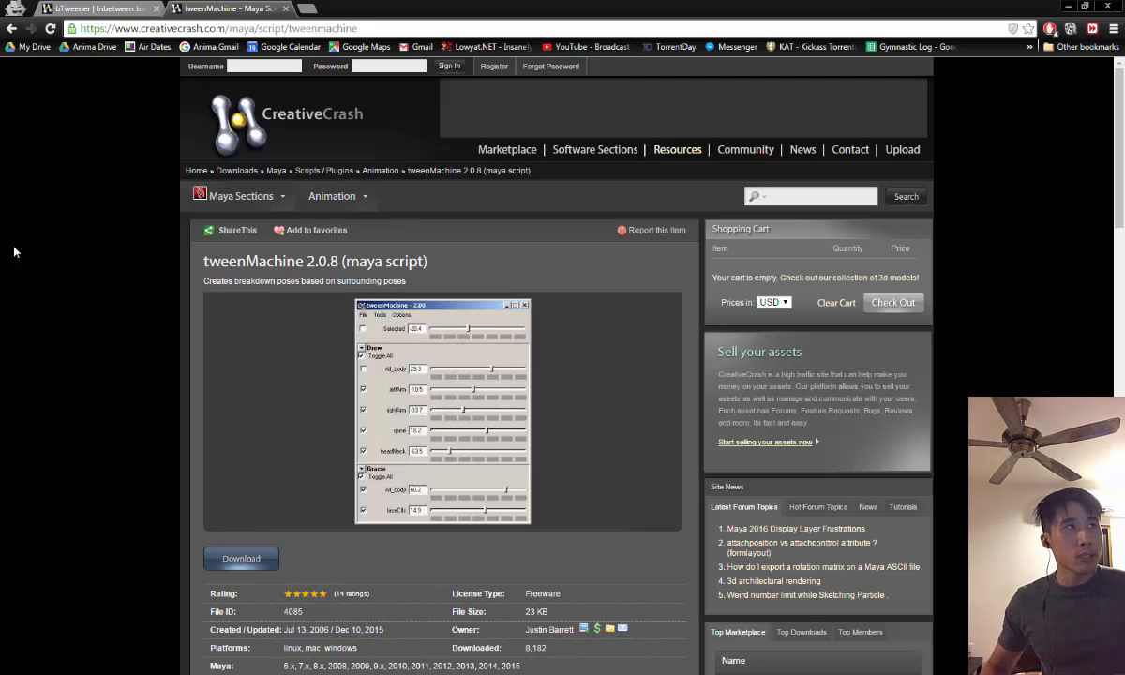
{"action": "mouse_move", "coordinate": [101, 24]}
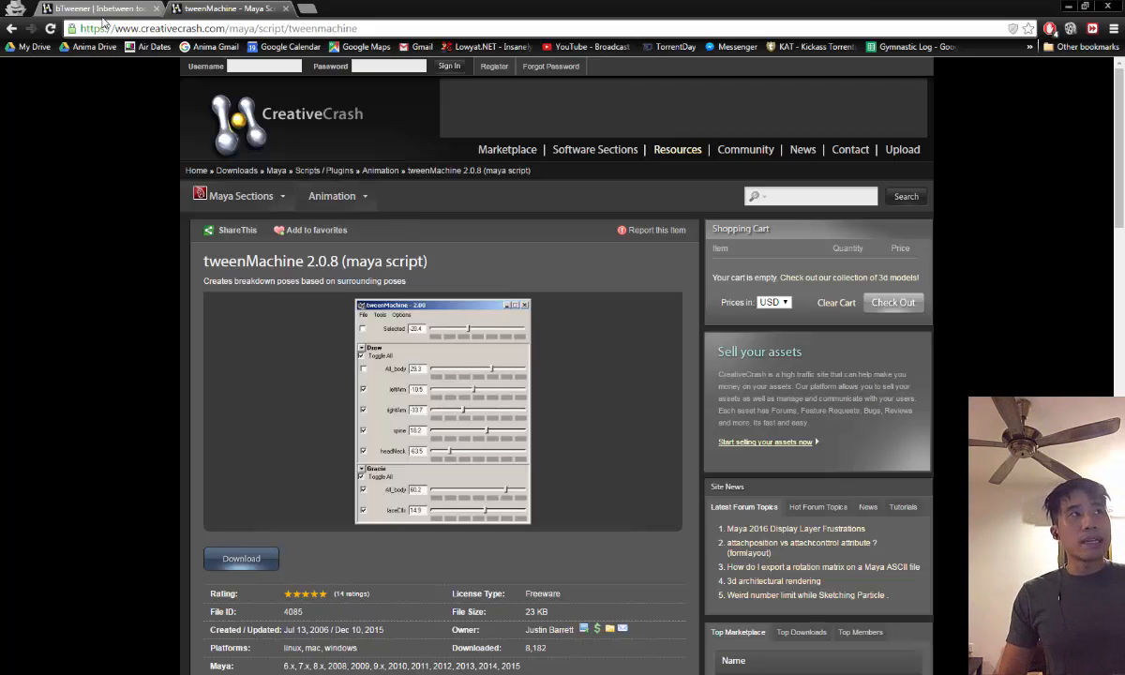
{"action": "mouse_move", "coordinate": [85, 8]}
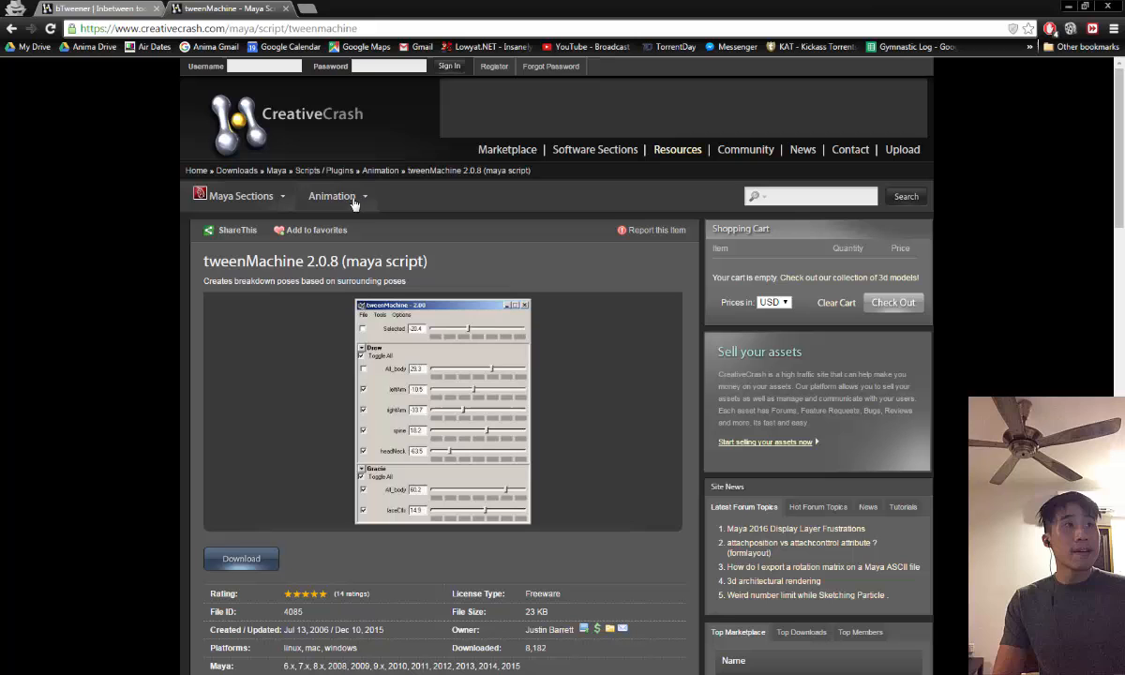
{"action": "mouse_move", "coordinate": [171, 131]}
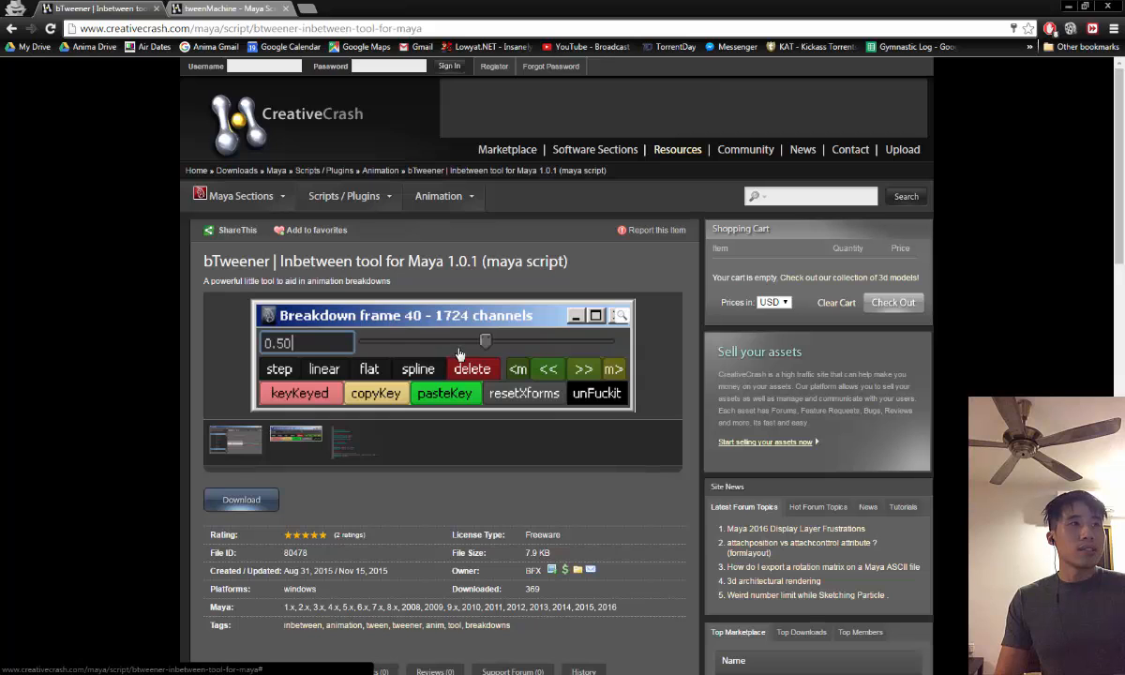
View bTweener's Graph Editor screenshot, then scroll through its description and back to the top.
{"action": "left_click", "coordinate": [295, 530]}
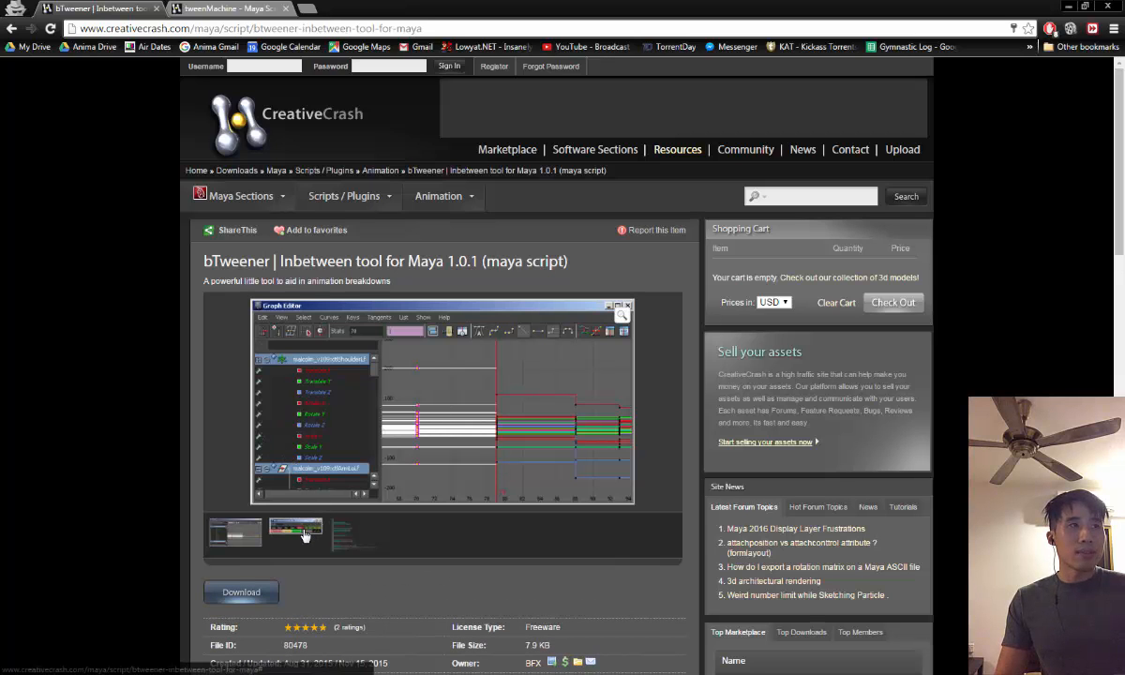
{"action": "left_click", "coordinate": [296, 533]}
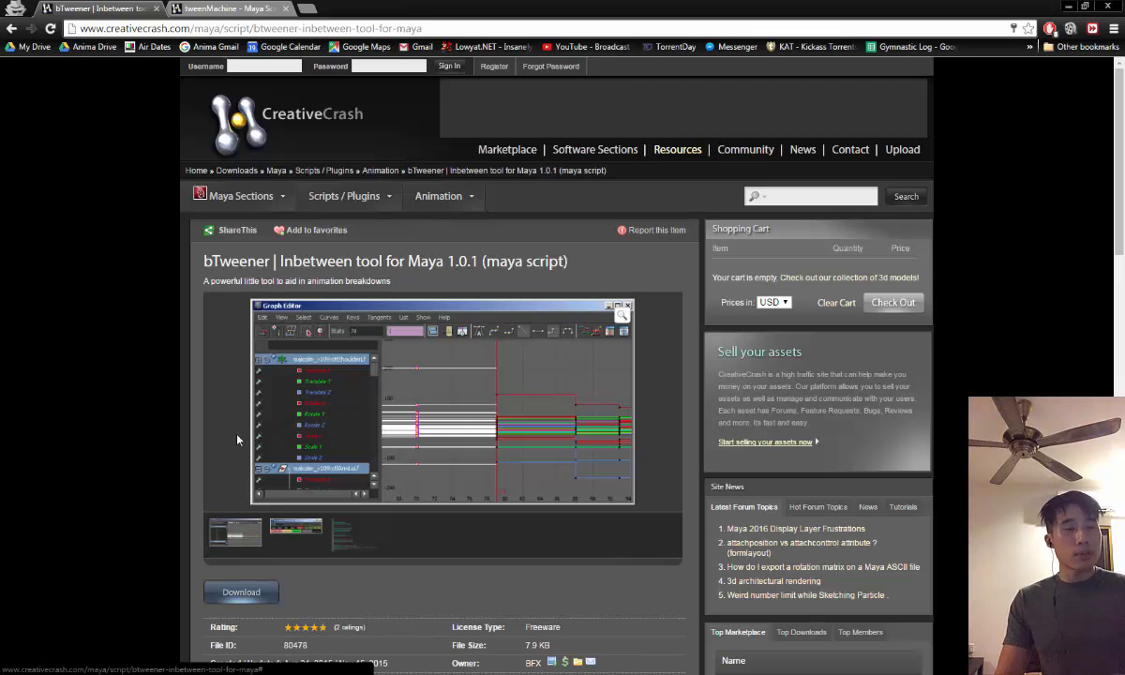
{"action": "mouse_move", "coordinate": [155, 464]}
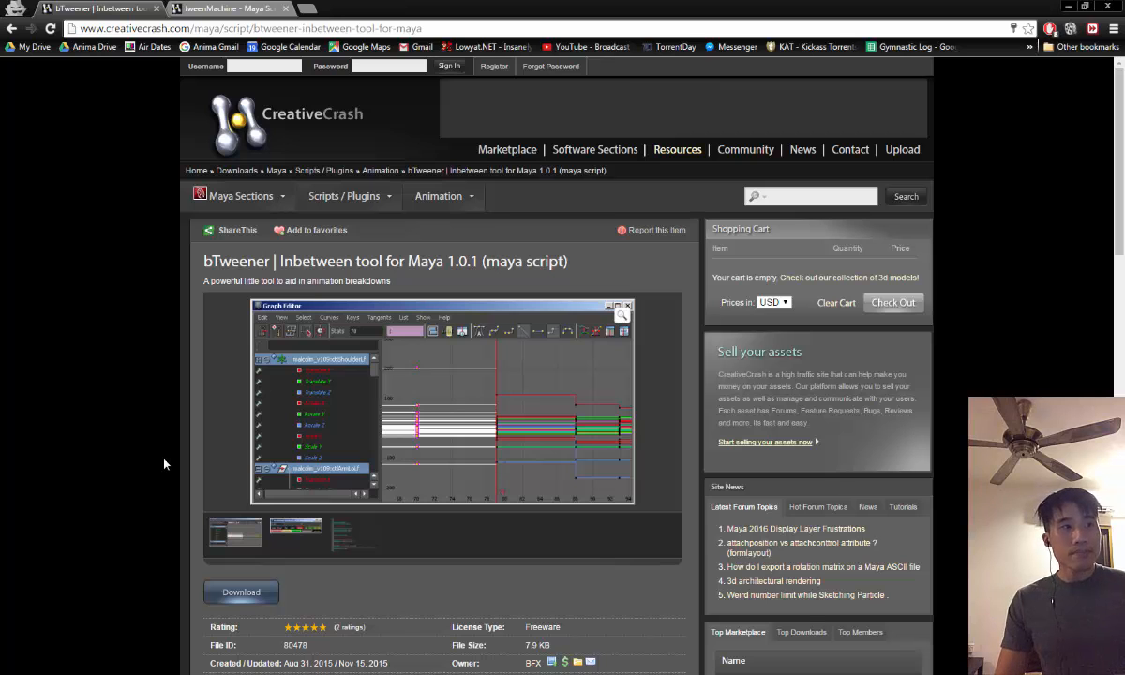
{"action": "scroll", "scroll_direction": "down", "scroll_amount": 3}
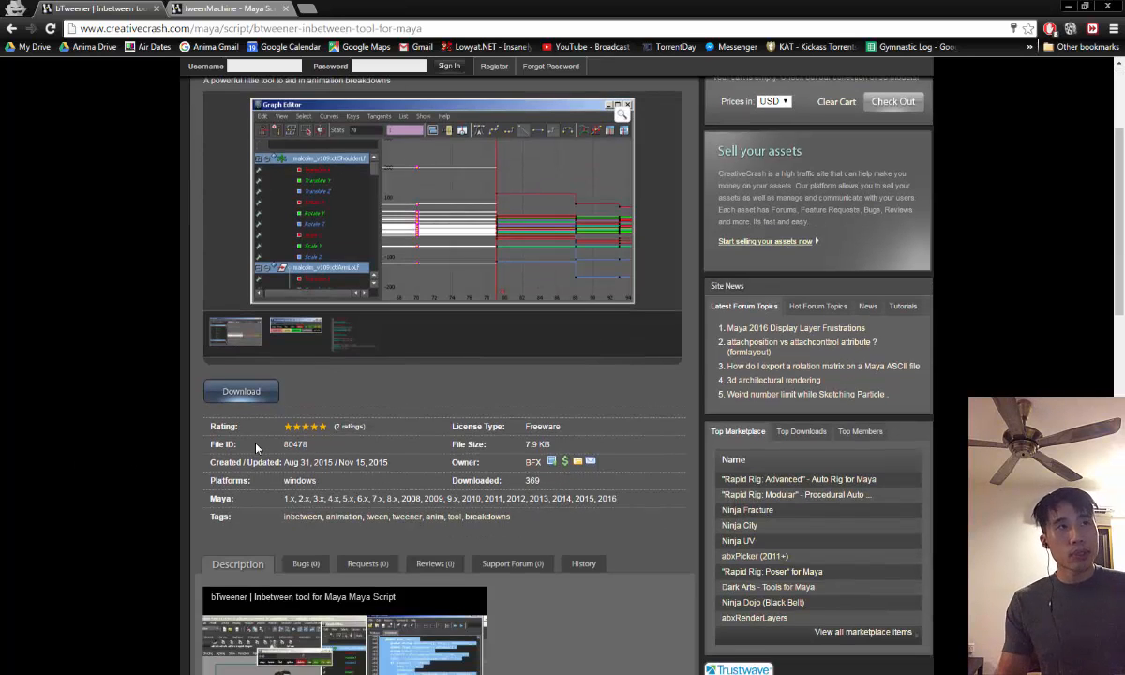
{"action": "scroll", "scroll_direction": "up", "scroll_amount": 3}
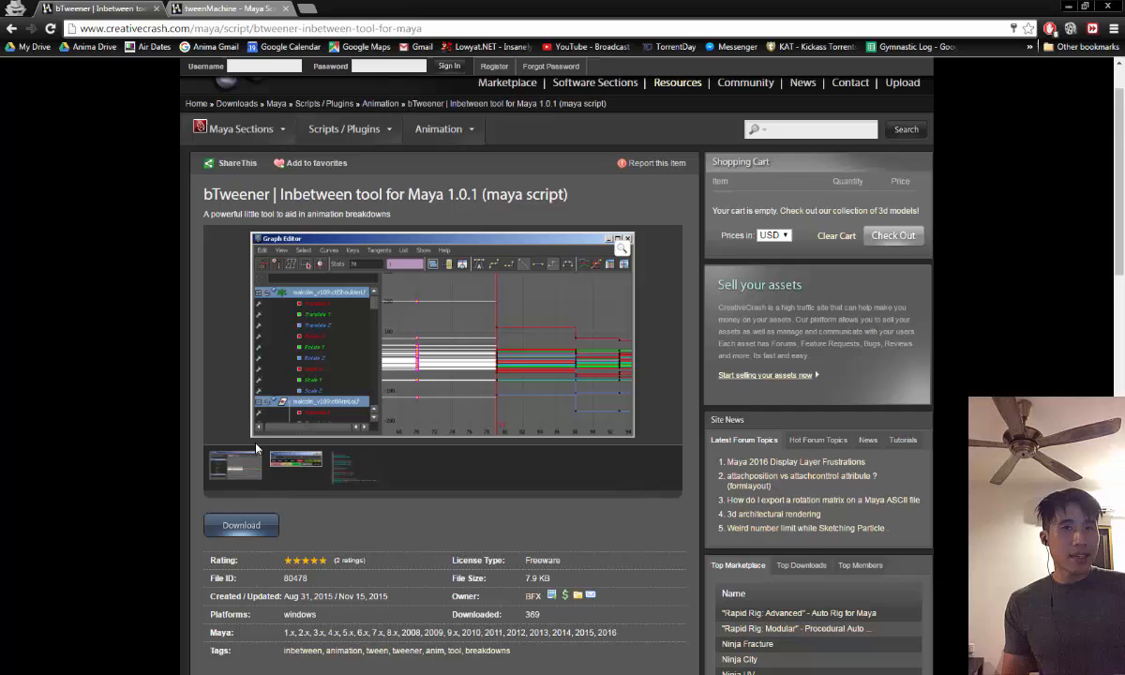
{"action": "mouse_move", "coordinate": [288, 497]}
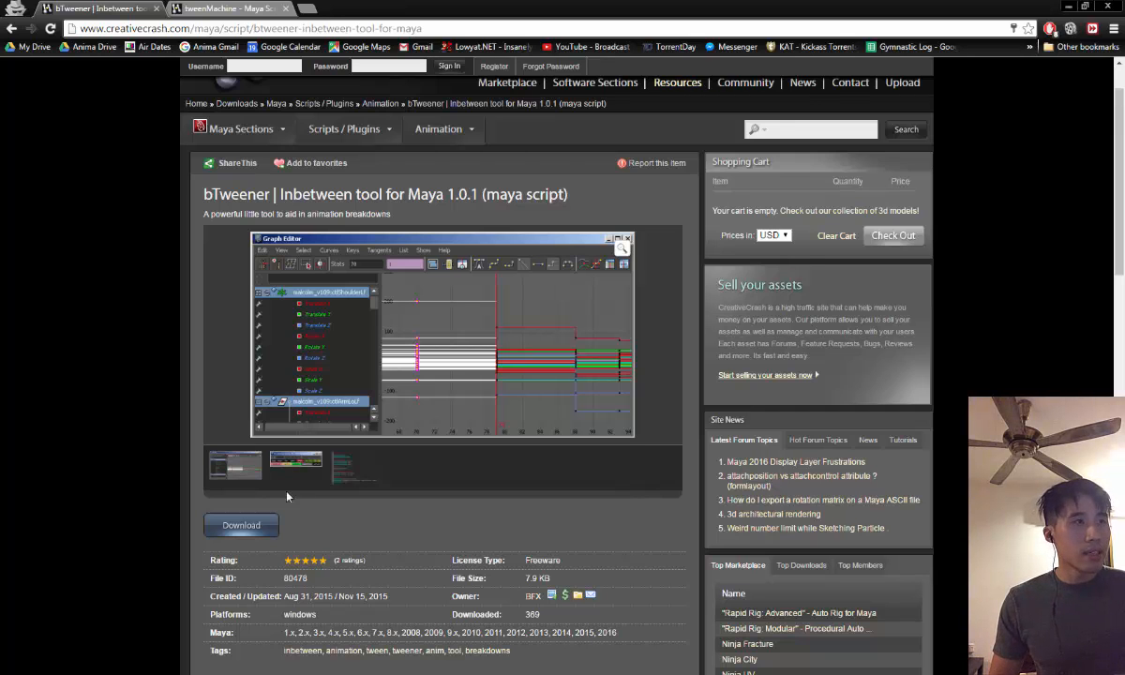
{"action": "scroll", "scroll_direction": "down", "scroll_amount": 3}
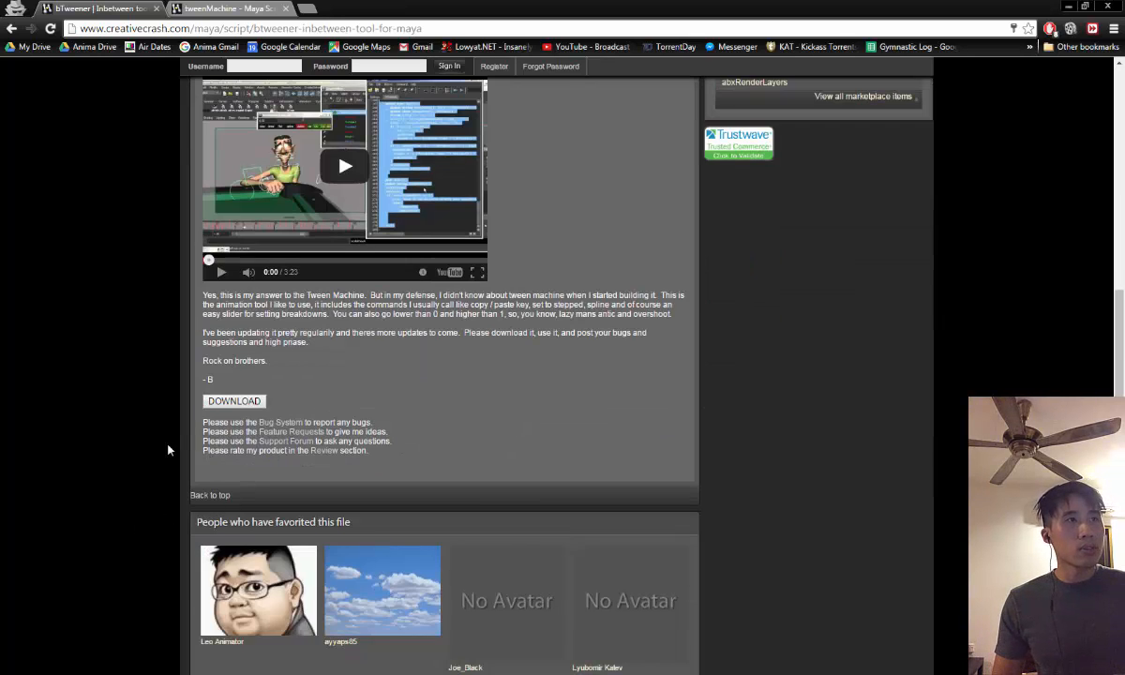
{"action": "scroll", "scroll_direction": "up", "scroll_amount": 3}
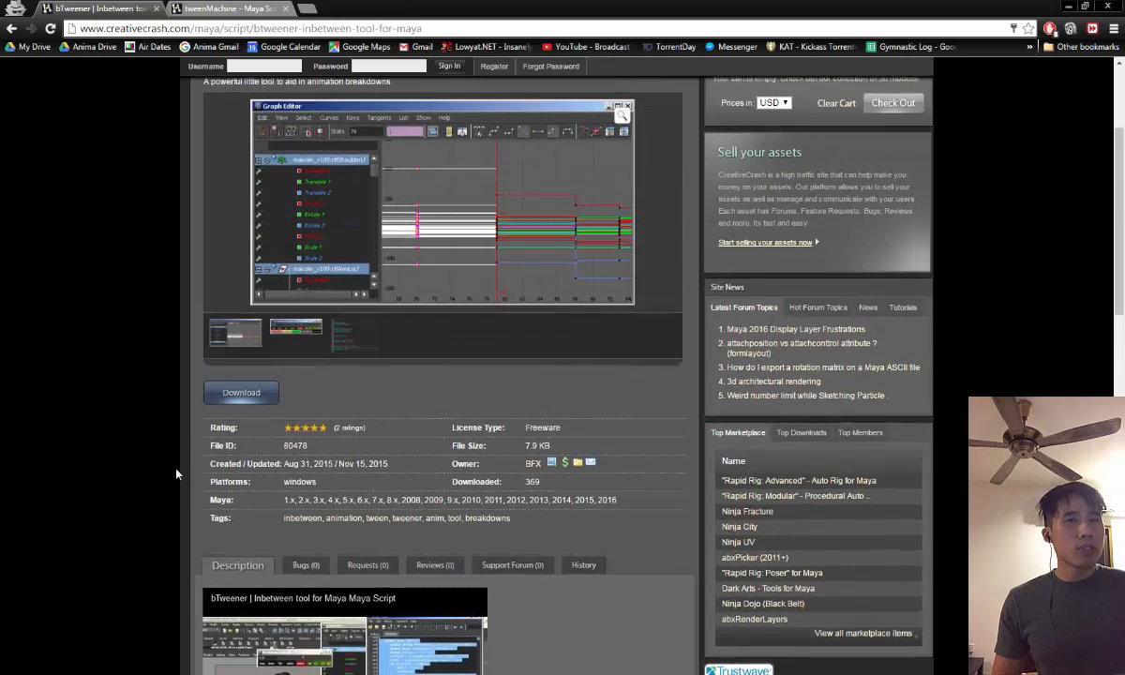
{"action": "scroll", "scroll_direction": "up", "scroll_amount": 3}
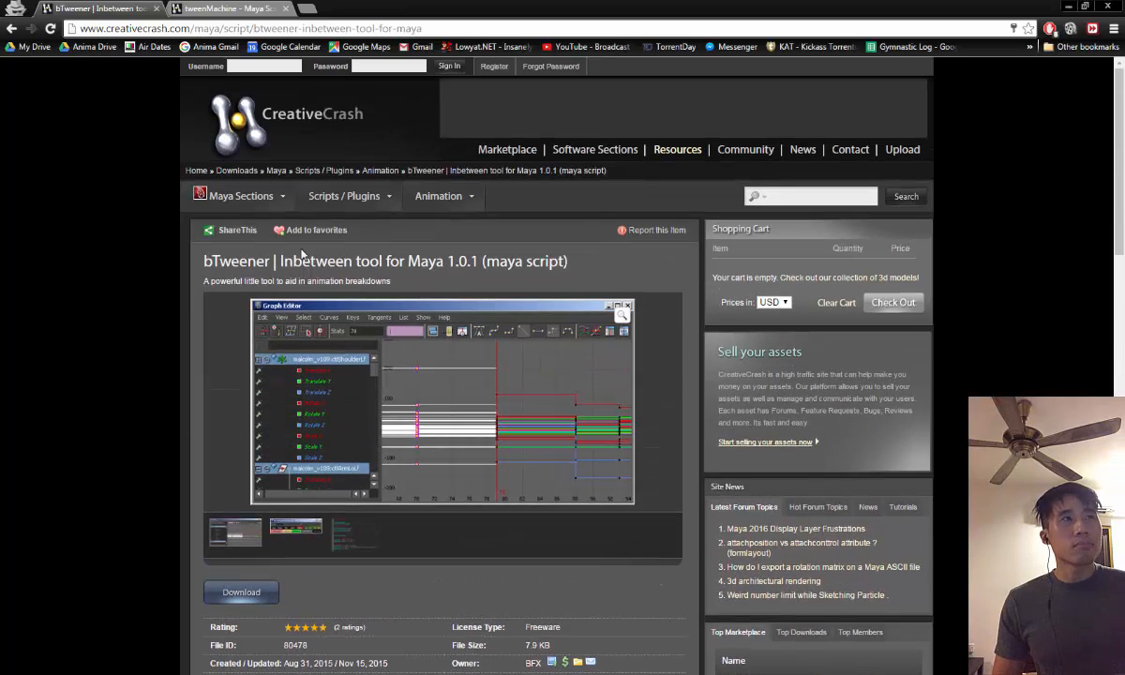
{"action": "mouse_move", "coordinate": [302, 162]}
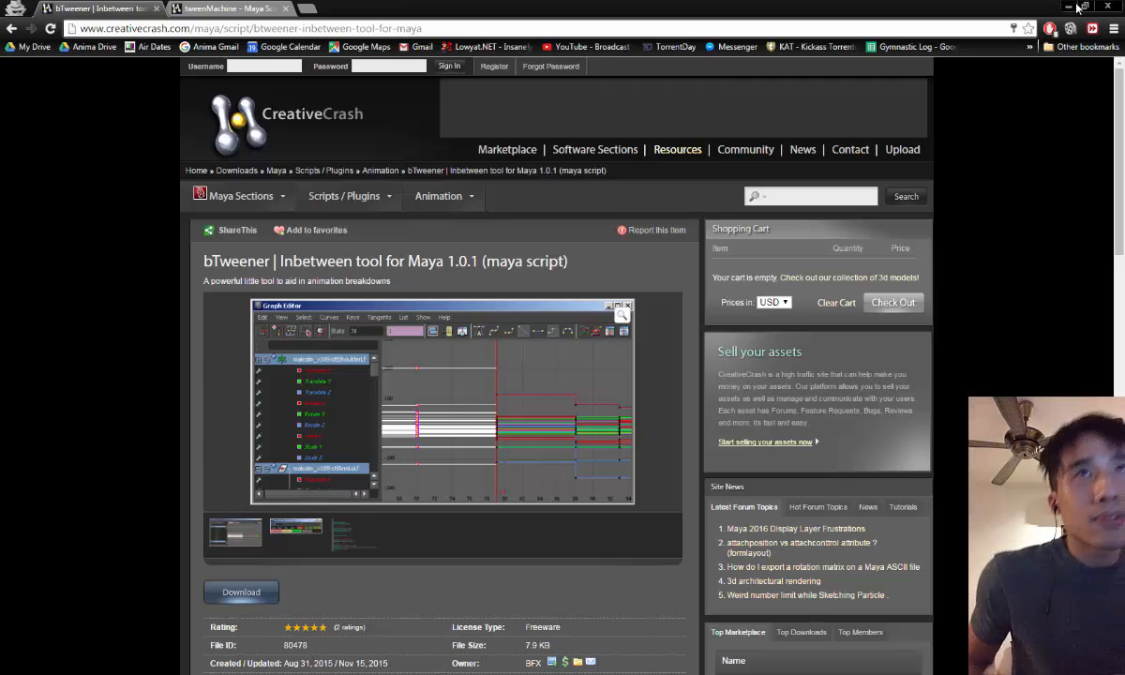
Minimize the browser to bring back the tweened sphere scene in Maya.
{"action": "left_click", "coordinate": [230, 7]}
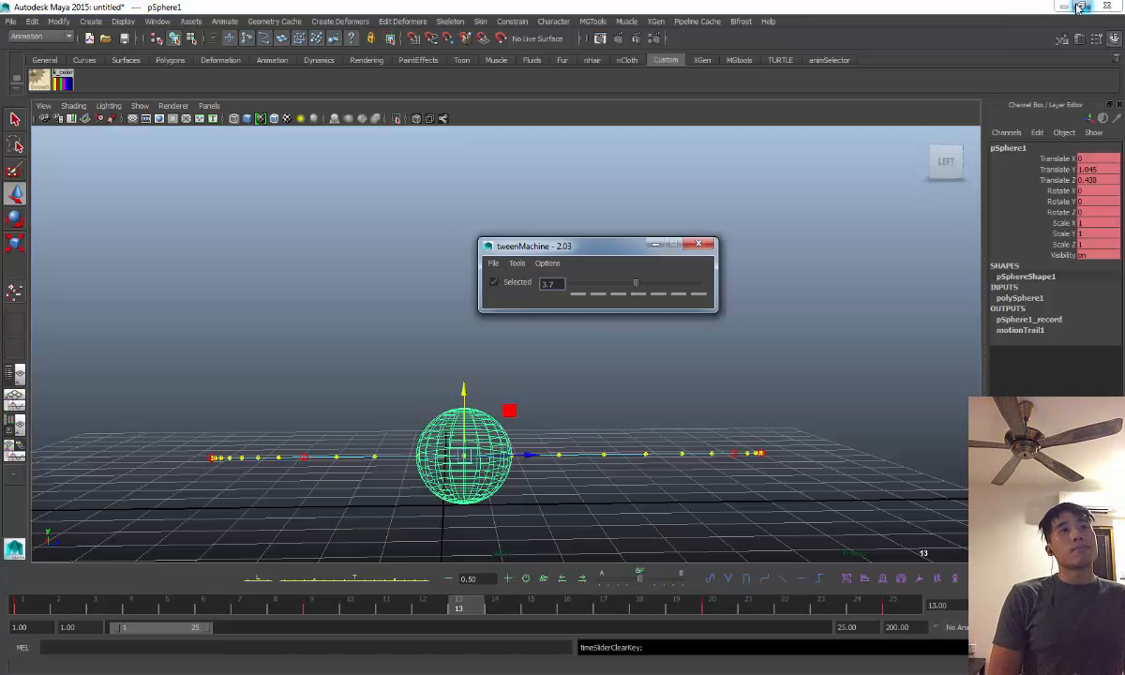
{"action": "mouse_move", "coordinate": [1080, 7]}
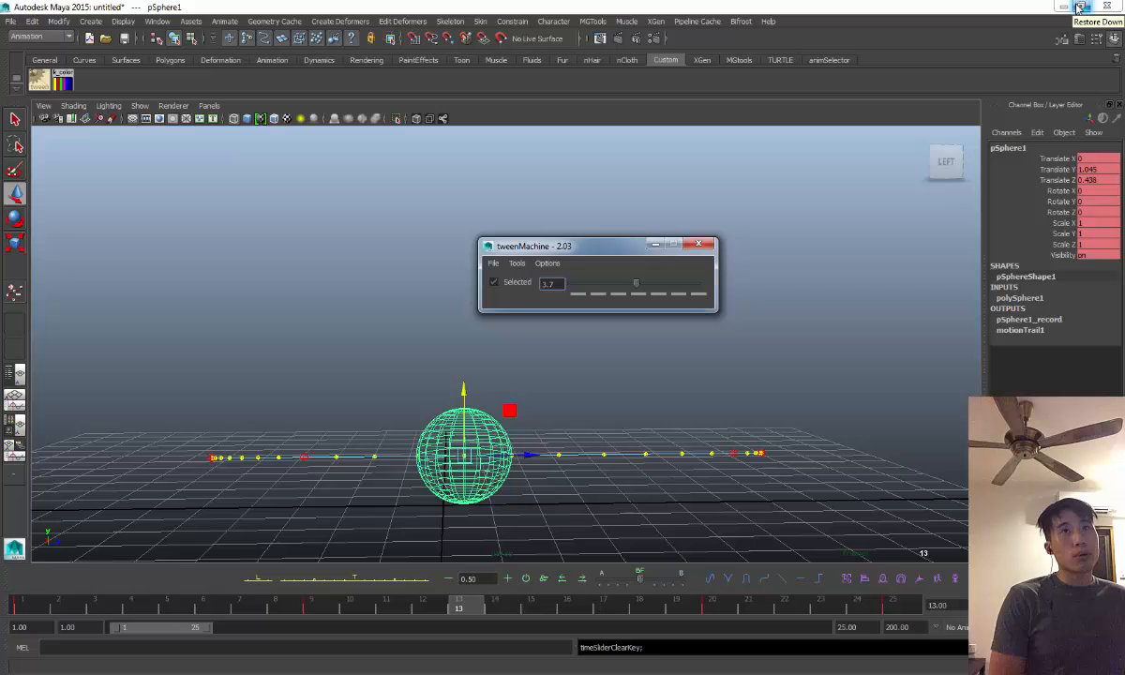